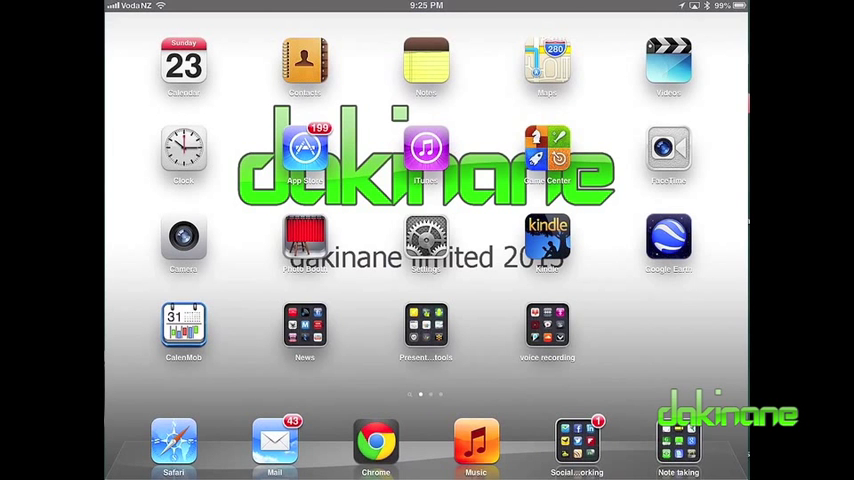
# Open the Presentation tools folder and launch Explain Everything.
pyautogui.click(426, 330)
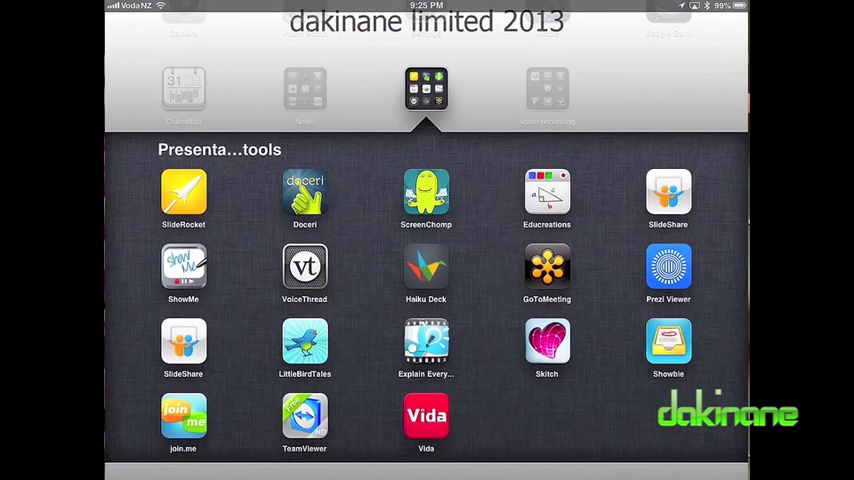
pyautogui.click(425, 345)
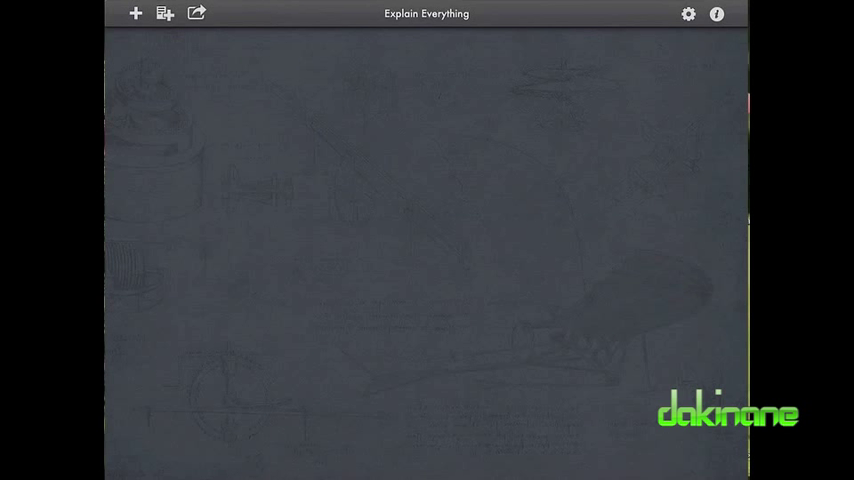
# Try Calligraphy, keep Ink as the drawing style, and show the Export settings.
pyautogui.click(688, 13)
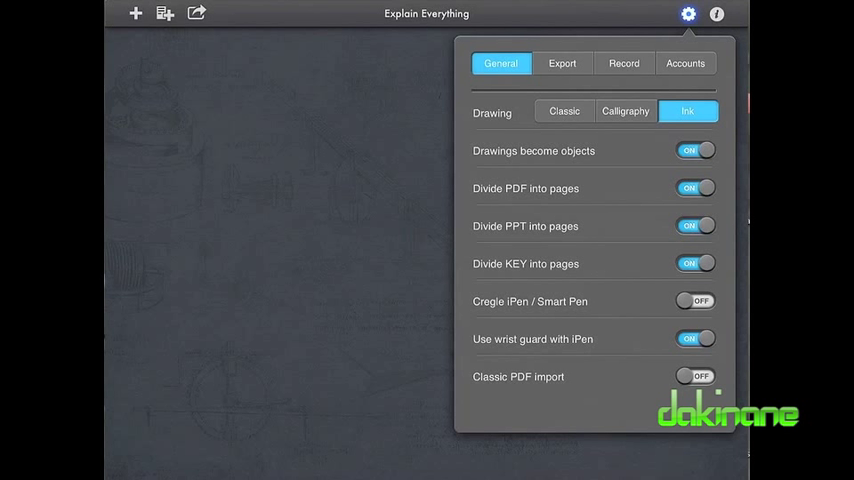
pyautogui.click(625, 111)
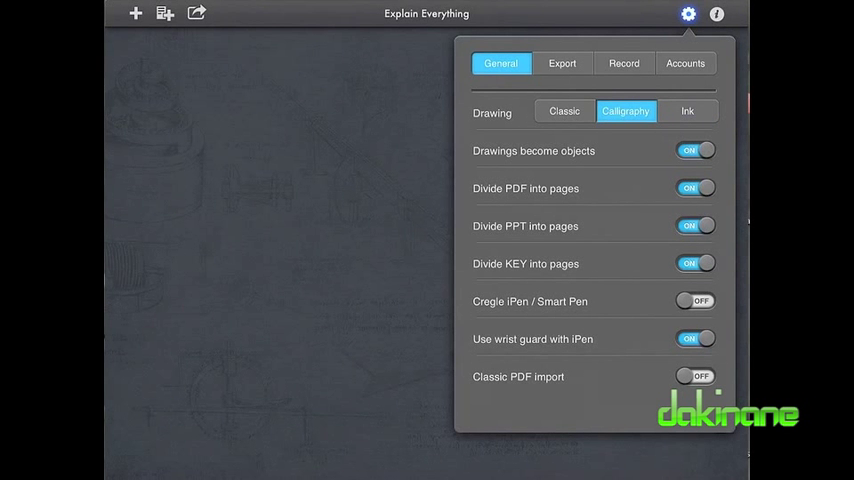
pyautogui.click(687, 111)
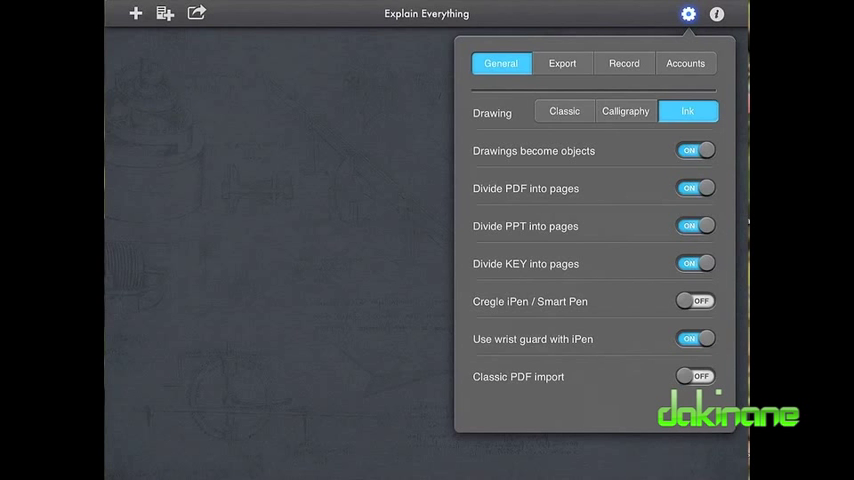
pyautogui.click(562, 63)
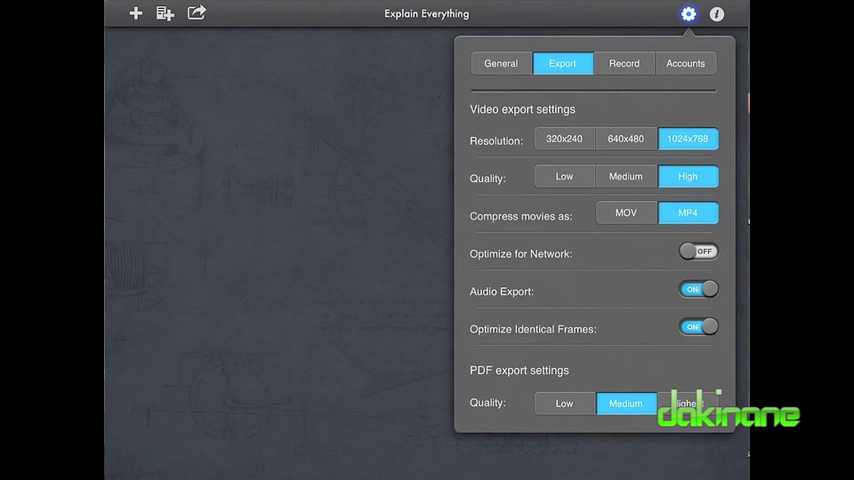
# Review the Record camera and microphone settings, then show the Accounts list.
pyautogui.click(624, 63)
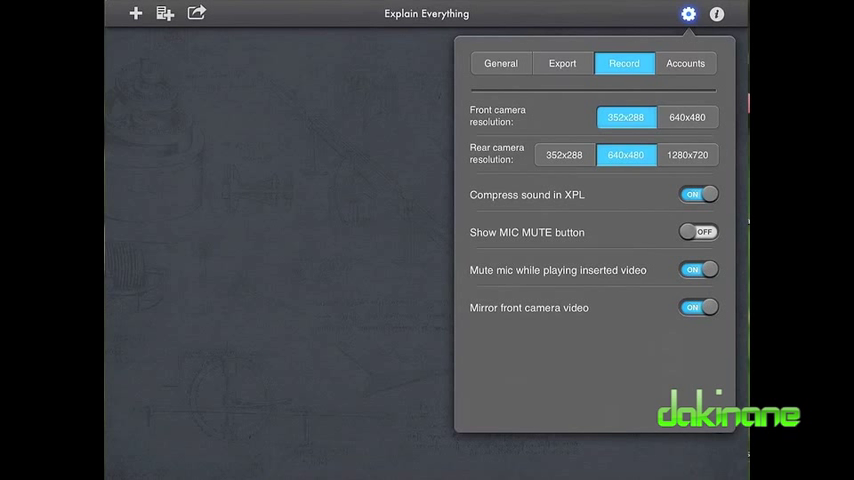
pyautogui.click(685, 63)
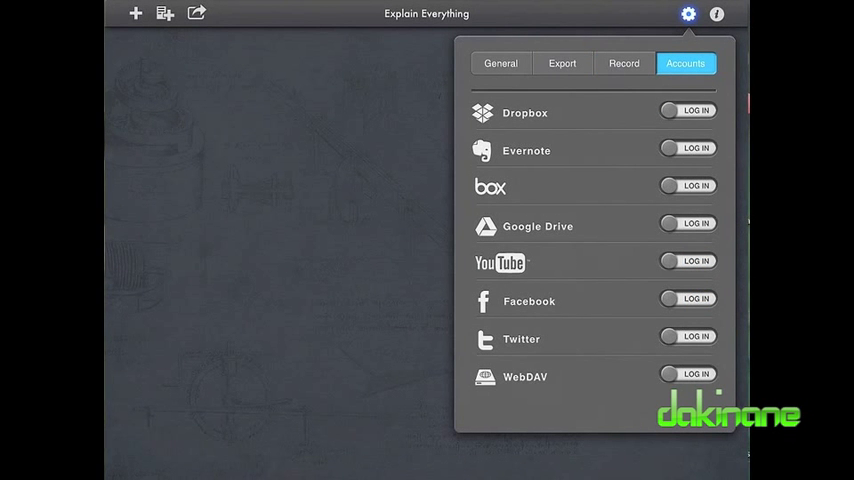
# Open and cancel the Google Drive and Dropbox sign-in prompts, closing settings.
pyautogui.click(688, 261)
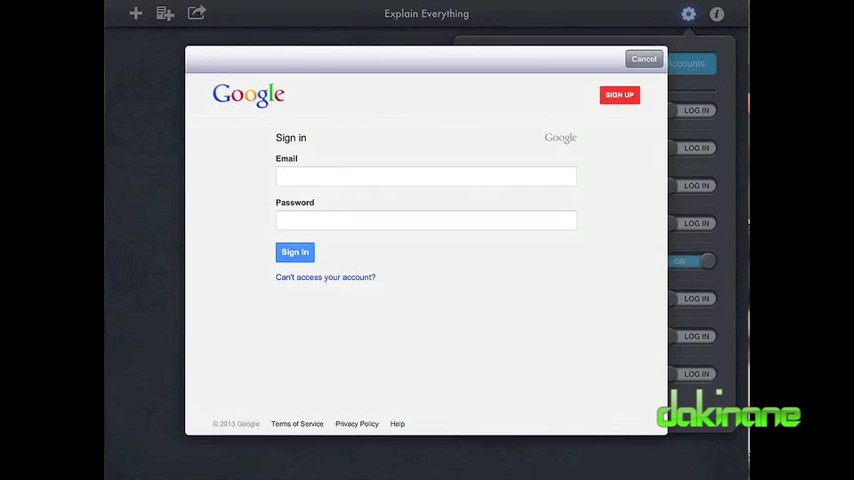
pyautogui.click(643, 58)
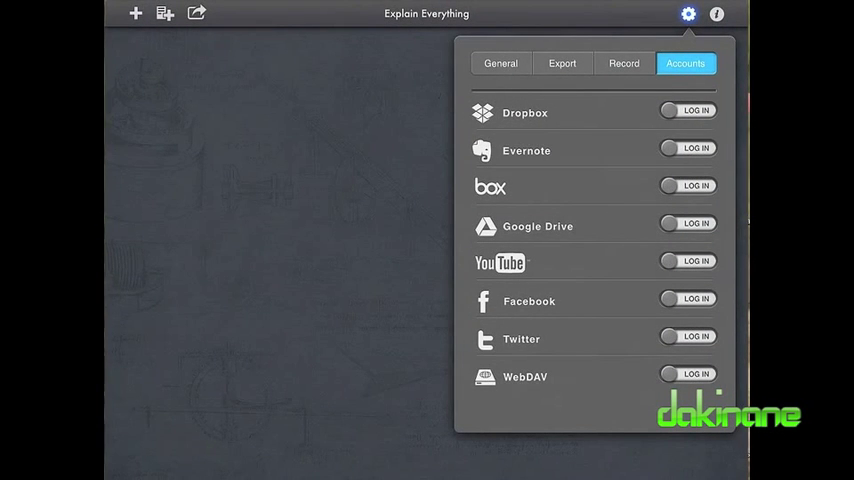
pyautogui.click(689, 110)
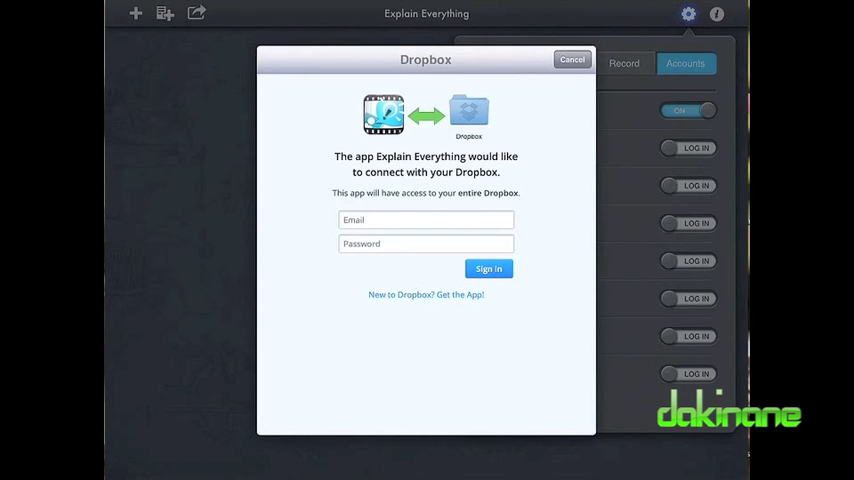
pyautogui.click(571, 59)
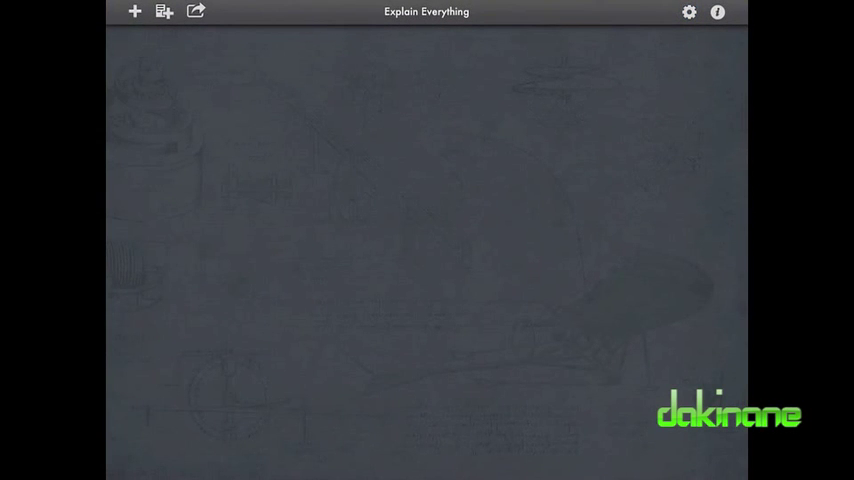
# Create a new project using the cream template with red, brown and green lines.
pyautogui.click(135, 11)
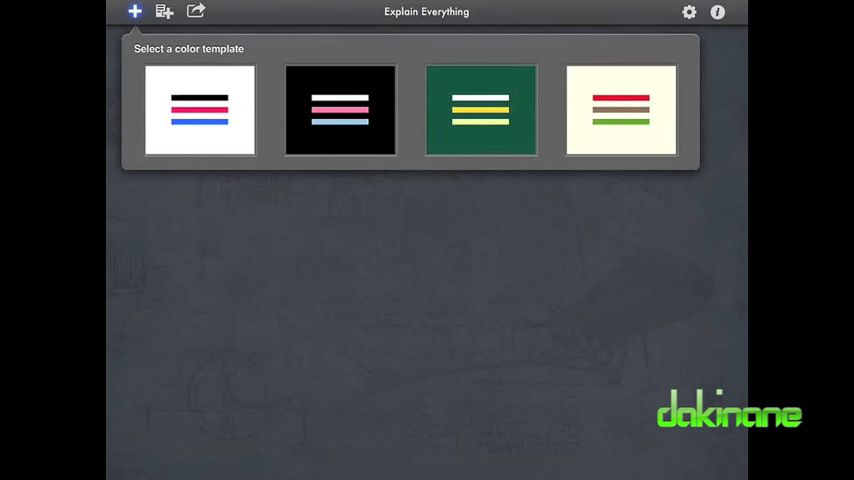
pyautogui.click(620, 110)
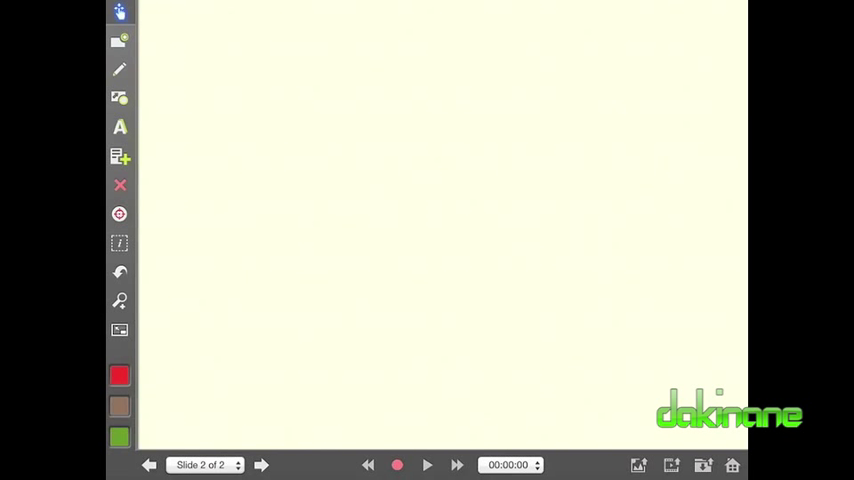
# Activate the pen tool and switch its tip to the soft option.
pyautogui.click(119, 69)
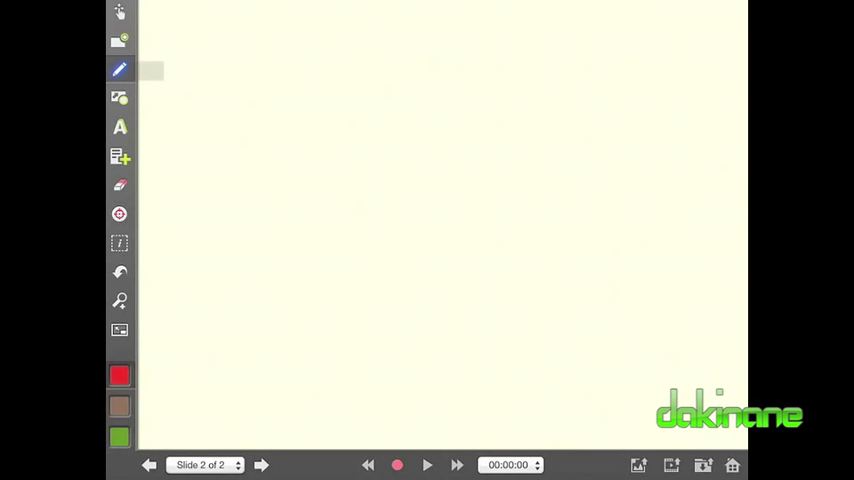
pyautogui.click(119, 69)
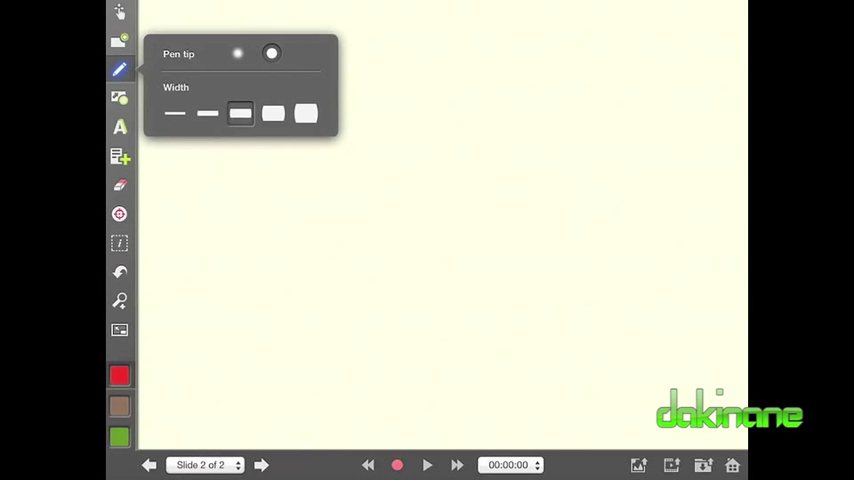
pyautogui.click(237, 53)
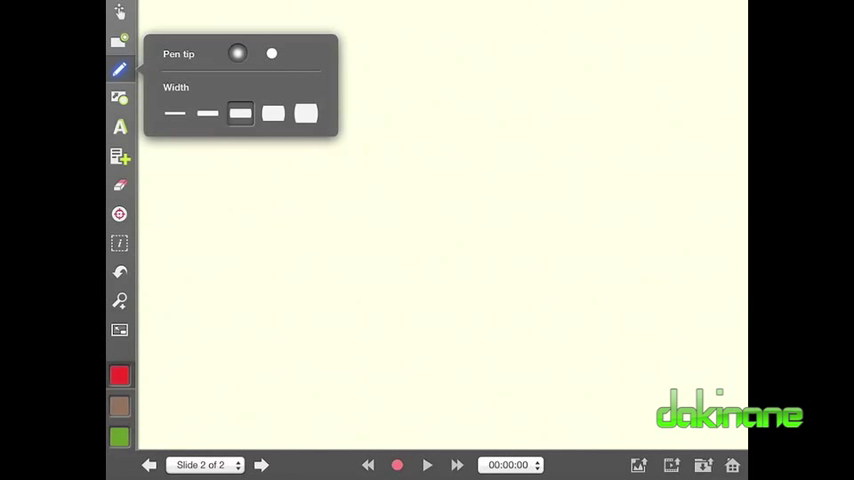
pyautogui.click(207, 113)
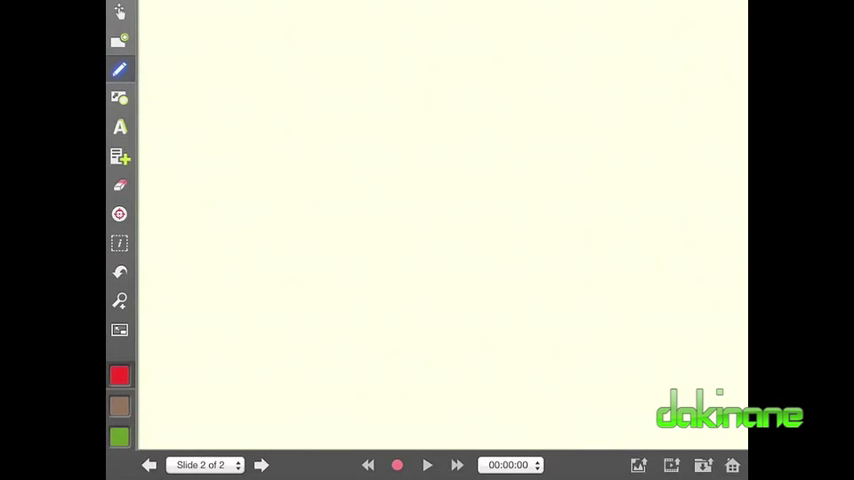
# Set the drawing colour to magenta after trying red, green and salmon shades.
pyautogui.click(119, 375)
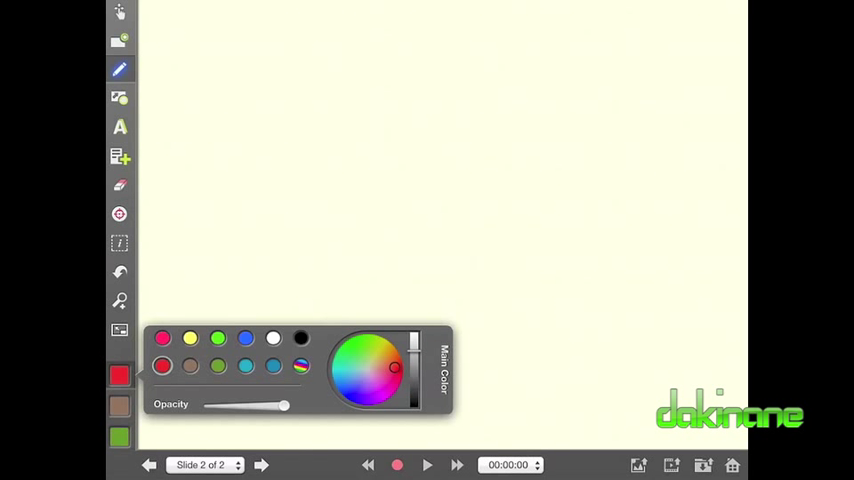
pyautogui.click(356, 342)
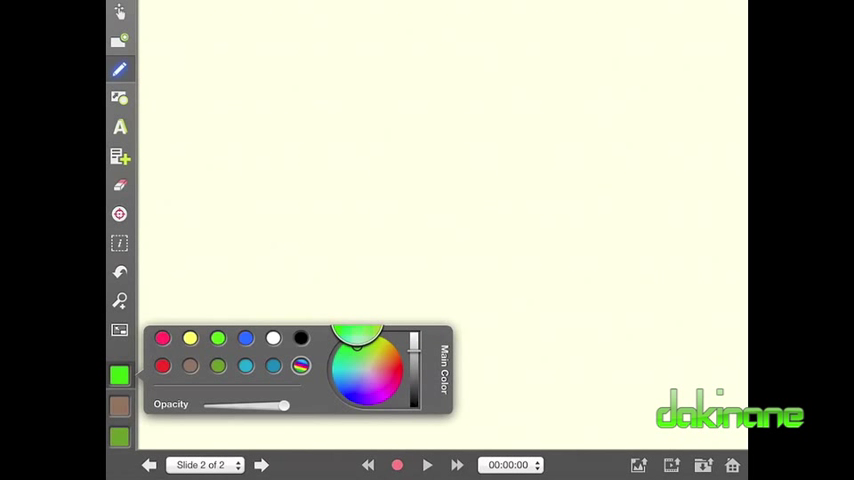
pyautogui.click(361, 345)
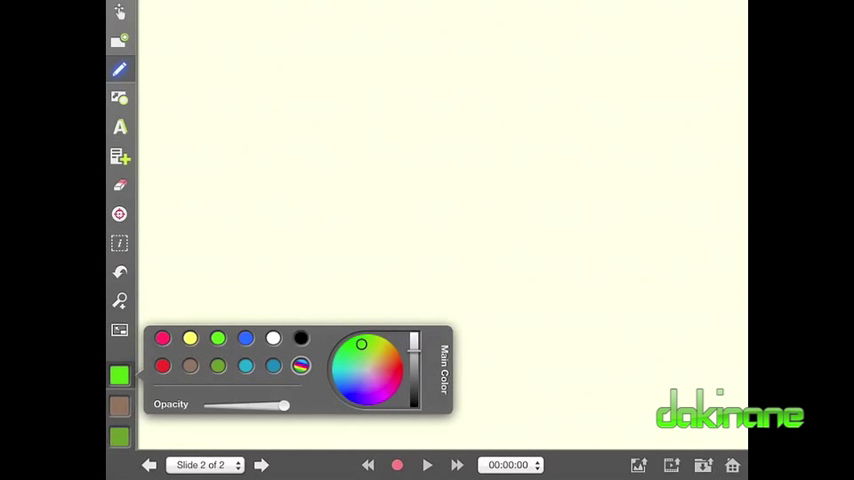
pyautogui.click(390, 345)
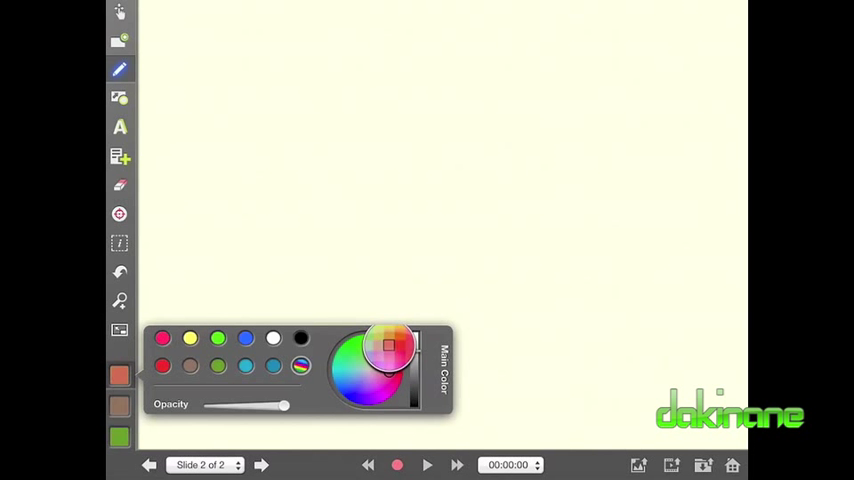
pyautogui.click(390, 365)
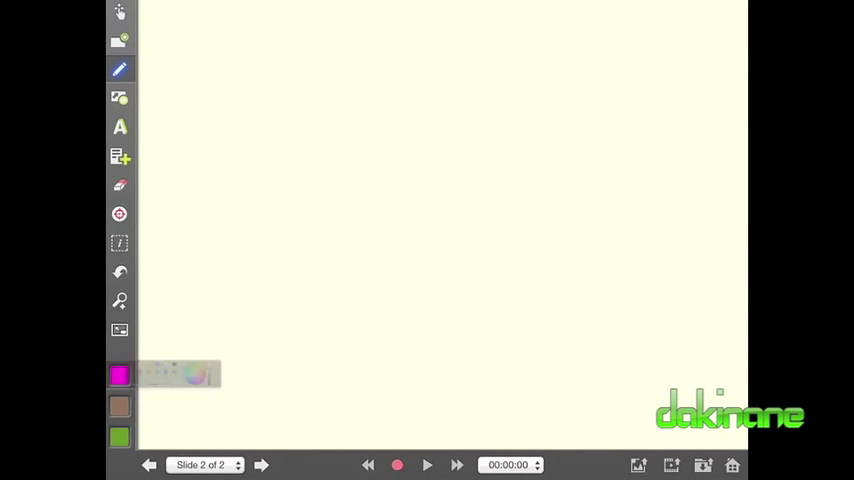
pyautogui.click(119, 97)
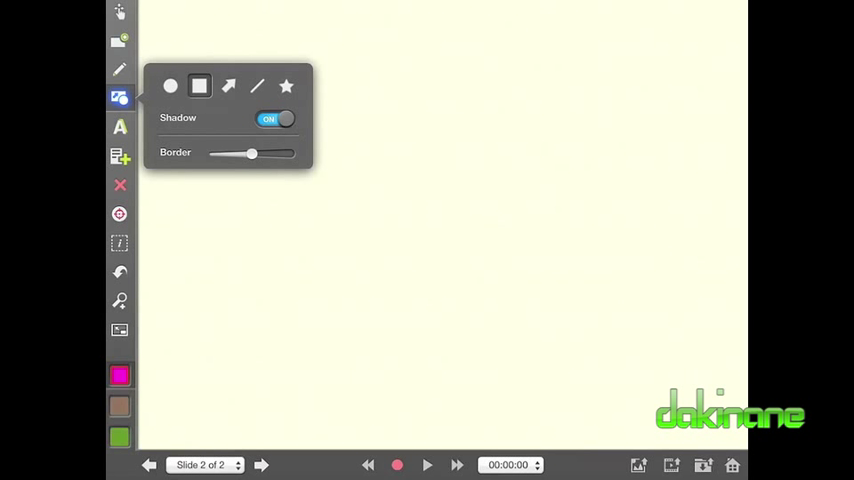
# Add a pink arrow at upper left, a horizontal pen line below, and a brown arrow.
pyautogui.moveTo(251, 153); pyautogui.dragTo(270, 153)
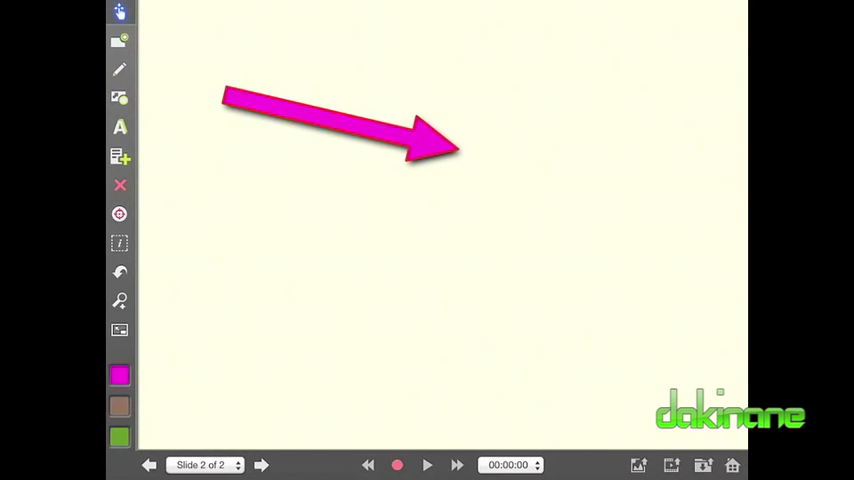
pyautogui.click(119, 69)
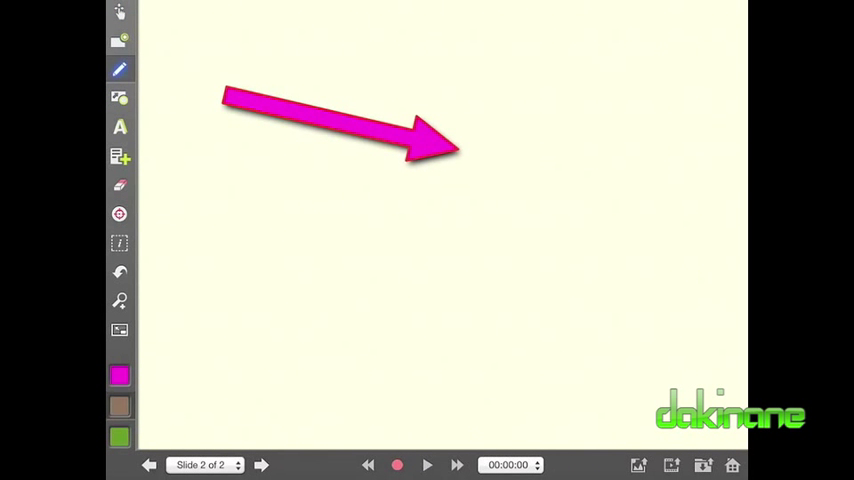
pyautogui.moveTo(237, 220); pyautogui.dragTo(447, 218)
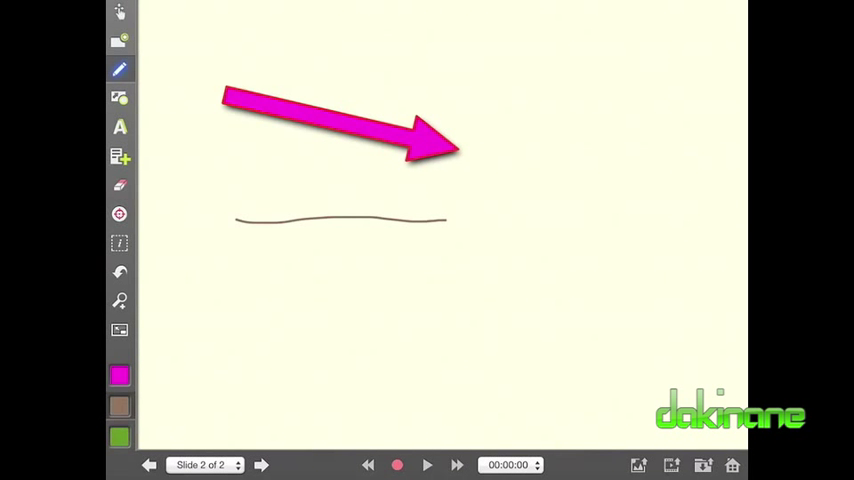
pyautogui.click(119, 96)
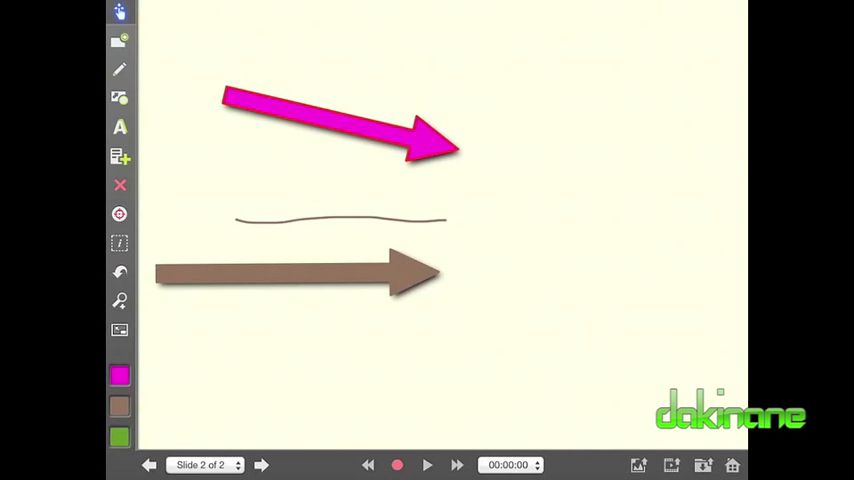
# In the Text tool settings, browse fonts and set size 38 with ArialMT kept.
pyautogui.click(119, 127)
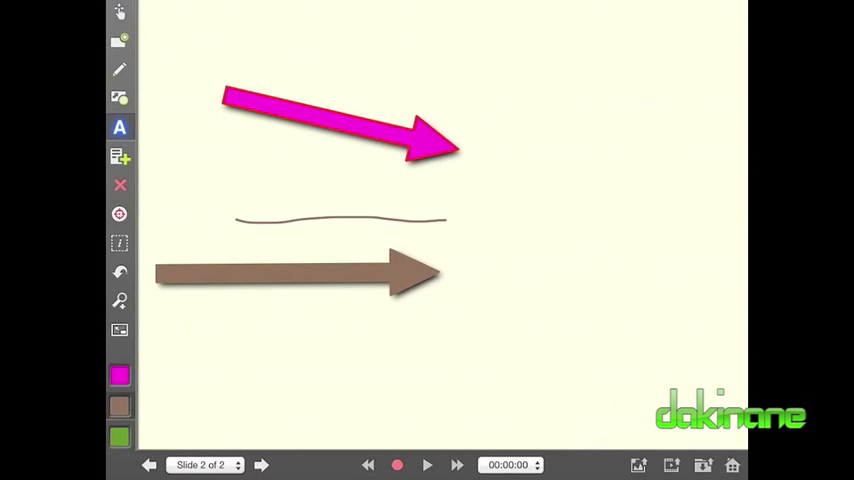
pyautogui.click(119, 127)
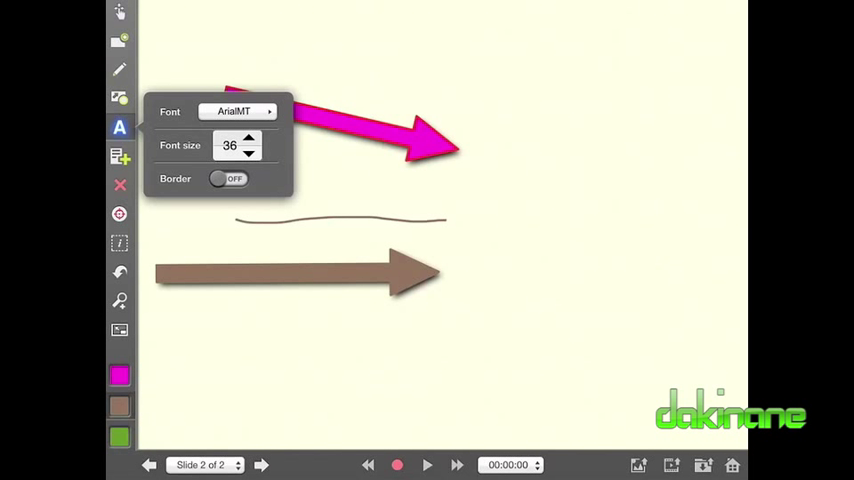
pyautogui.click(234, 111)
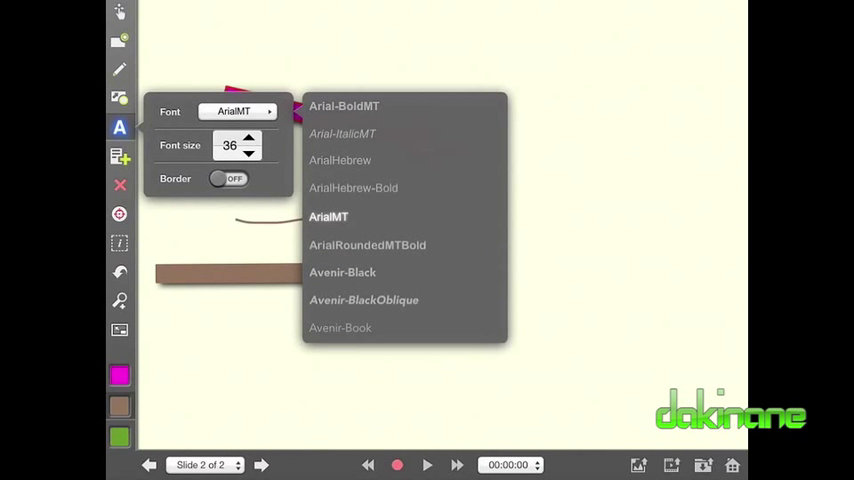
pyautogui.scroll(-3)
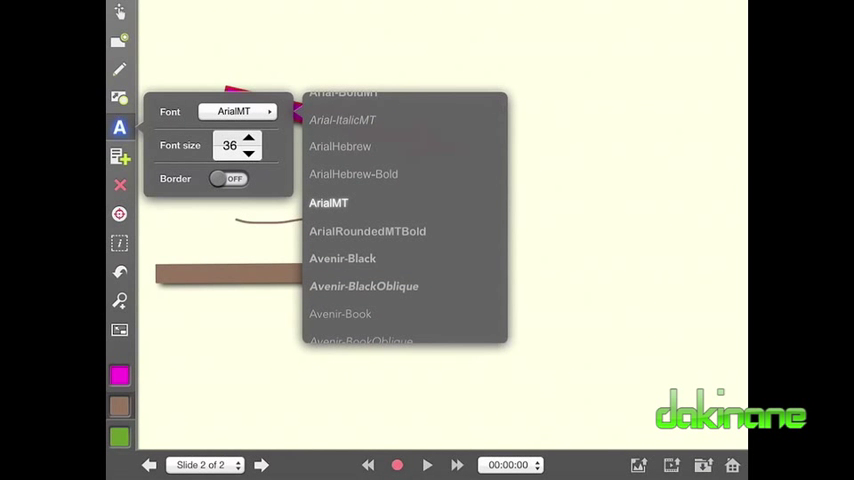
pyautogui.click(249, 139)
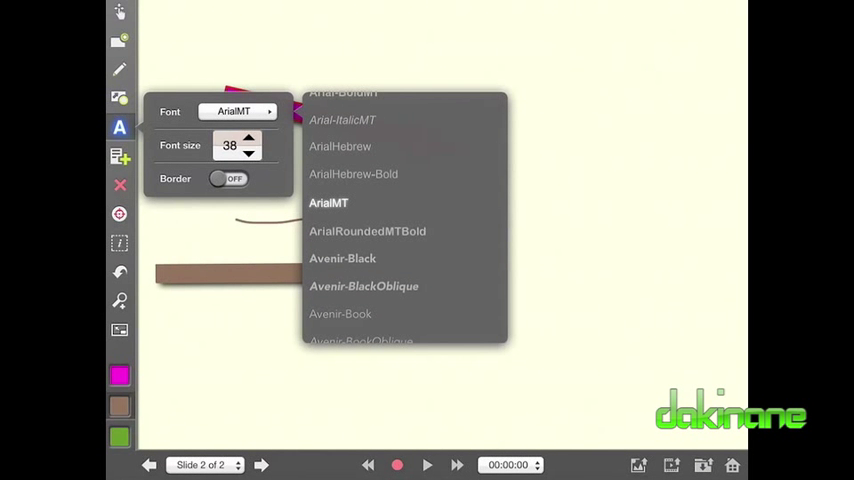
pyautogui.click(249, 151)
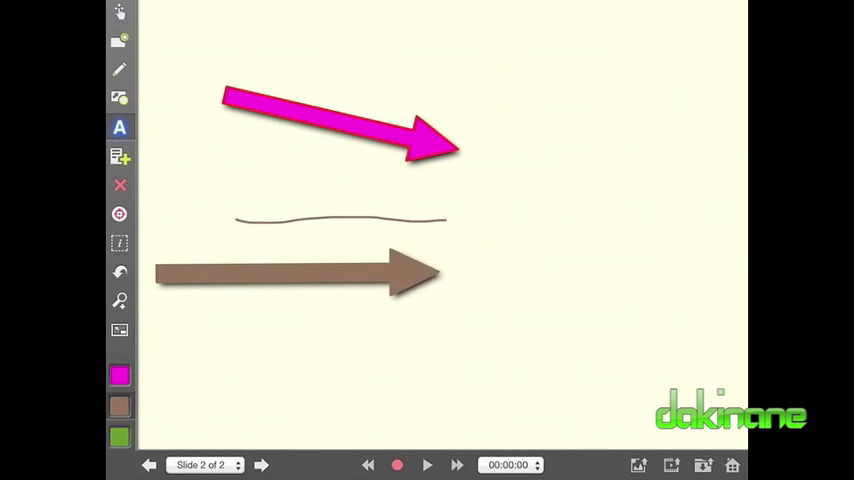
pyautogui.click(119, 157)
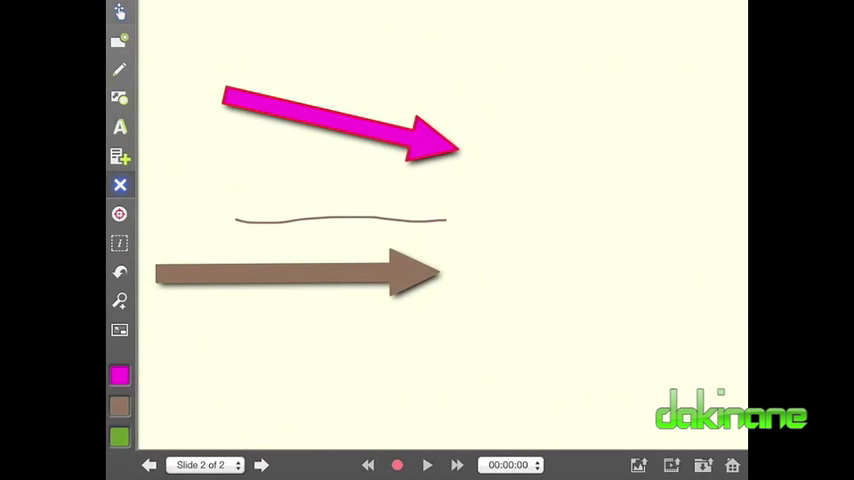
# Select the magenta arrow and confirm its deletion with the red delete badge.
pyautogui.click(340, 125)
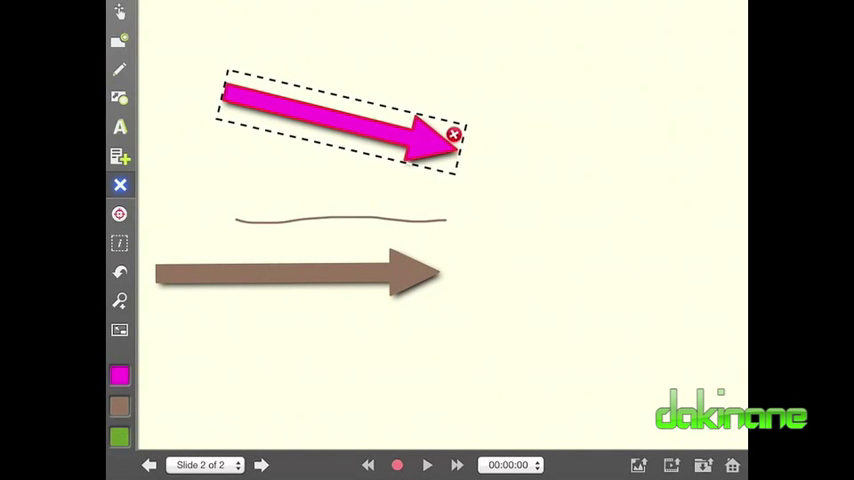
pyautogui.click(453, 134)
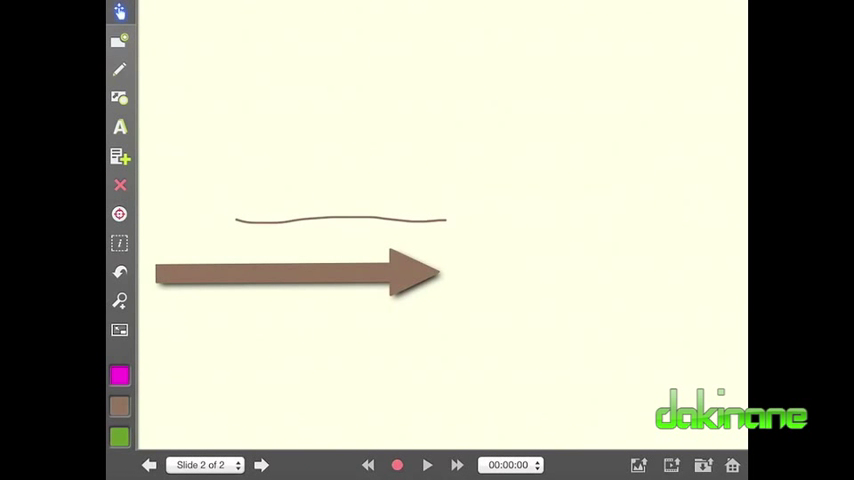